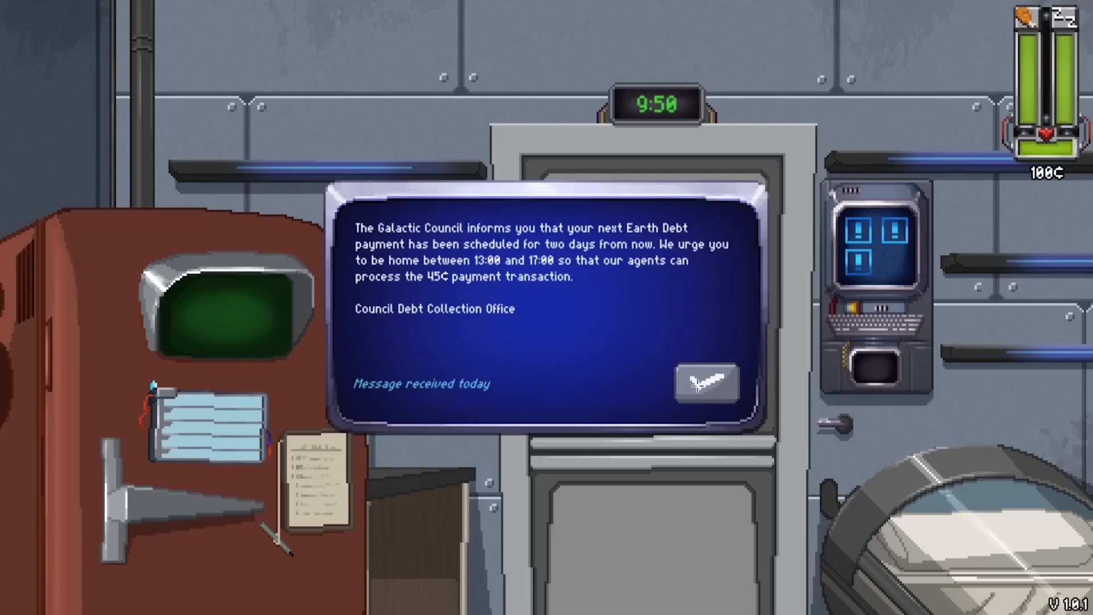
Dismiss the Galactic Council Earth Debt payment notice to reach the nine-cage grid
left_click(704, 382)
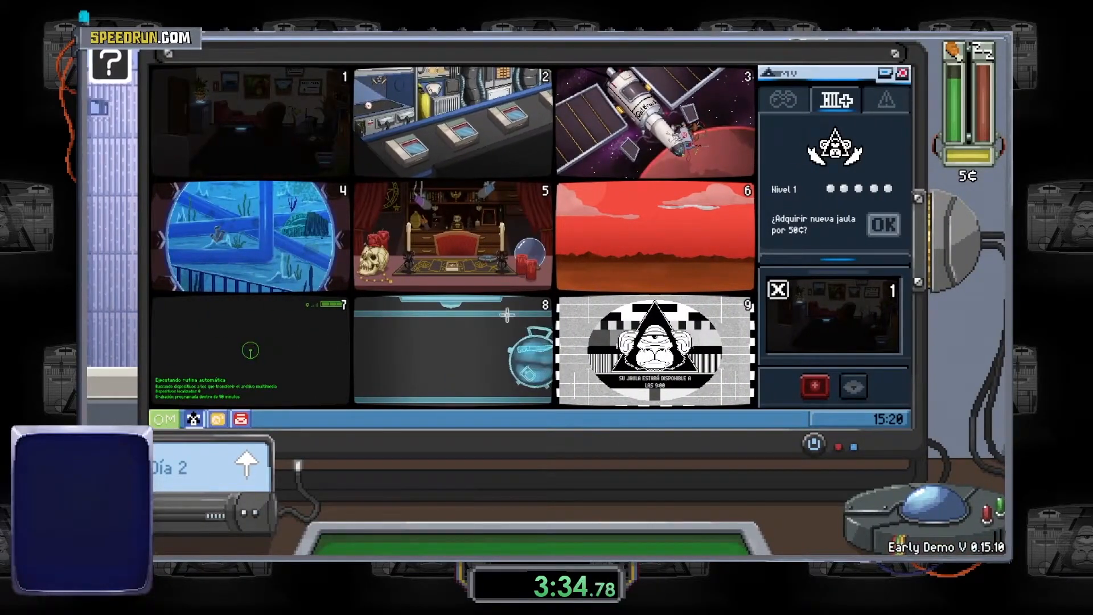
Leave the MonkeyVision grid and look at the wall terminal's three message icons
left_click(452, 237)
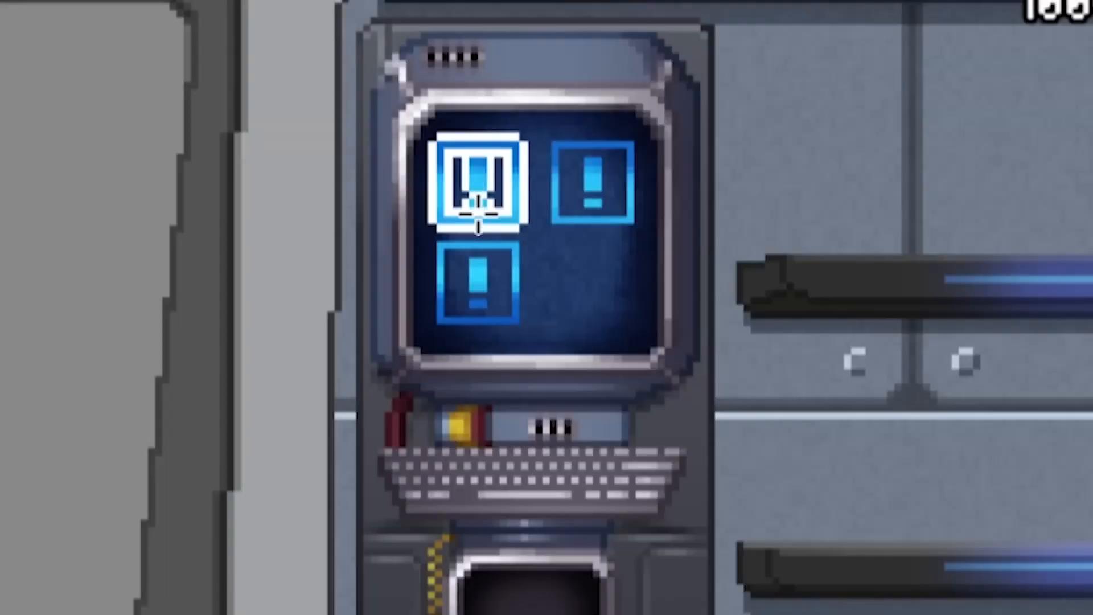
left_click(477, 181)
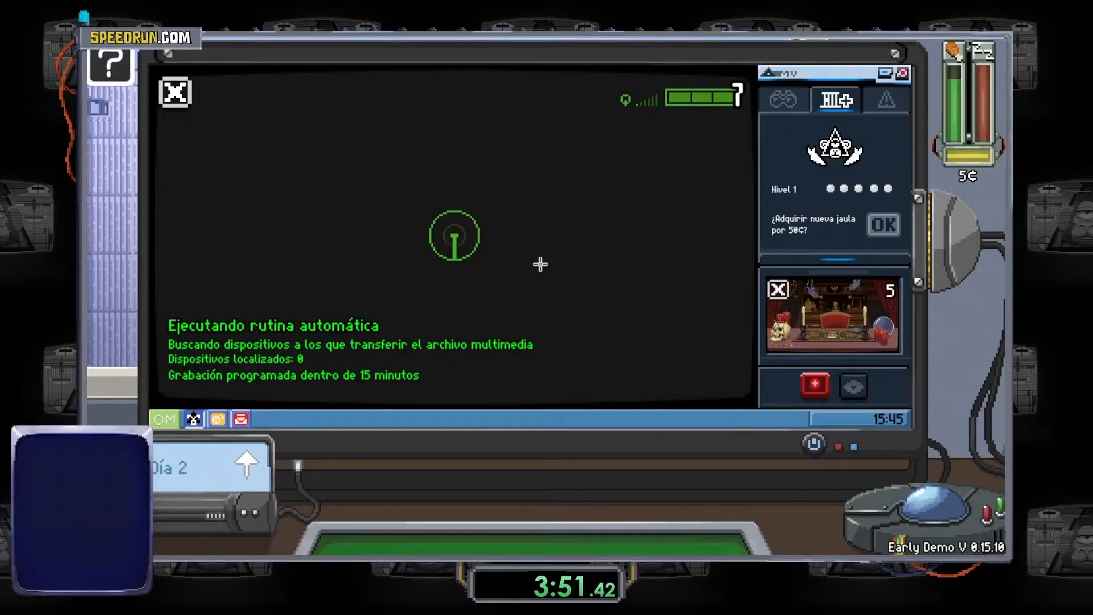
mouse_move(563, 271)
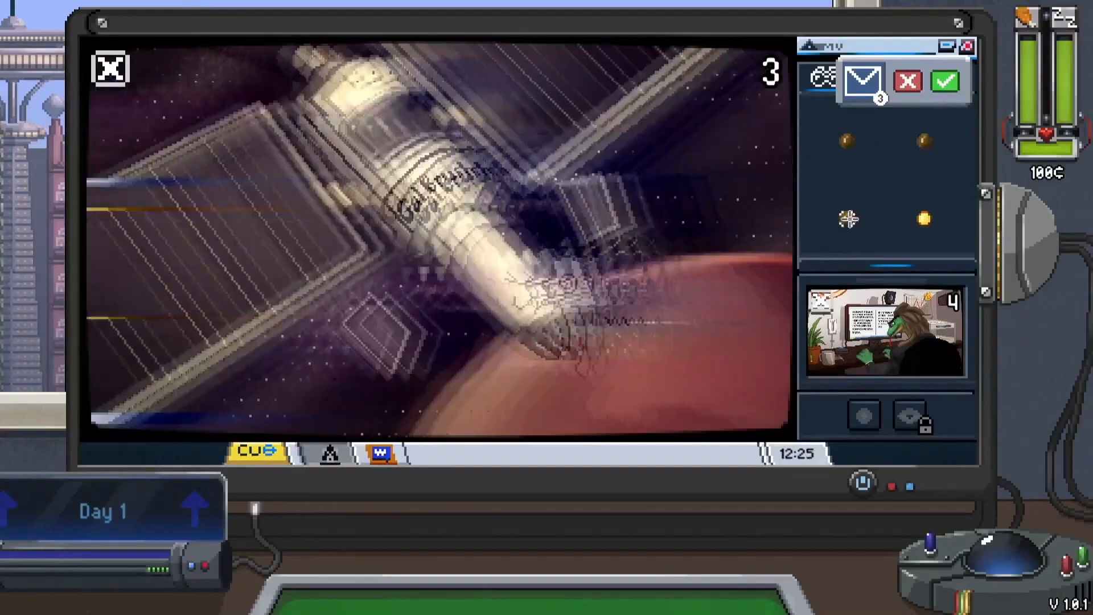
Read and trash the 'Minimized viewing panel' mail, then close the inbox
left_click(862, 80)
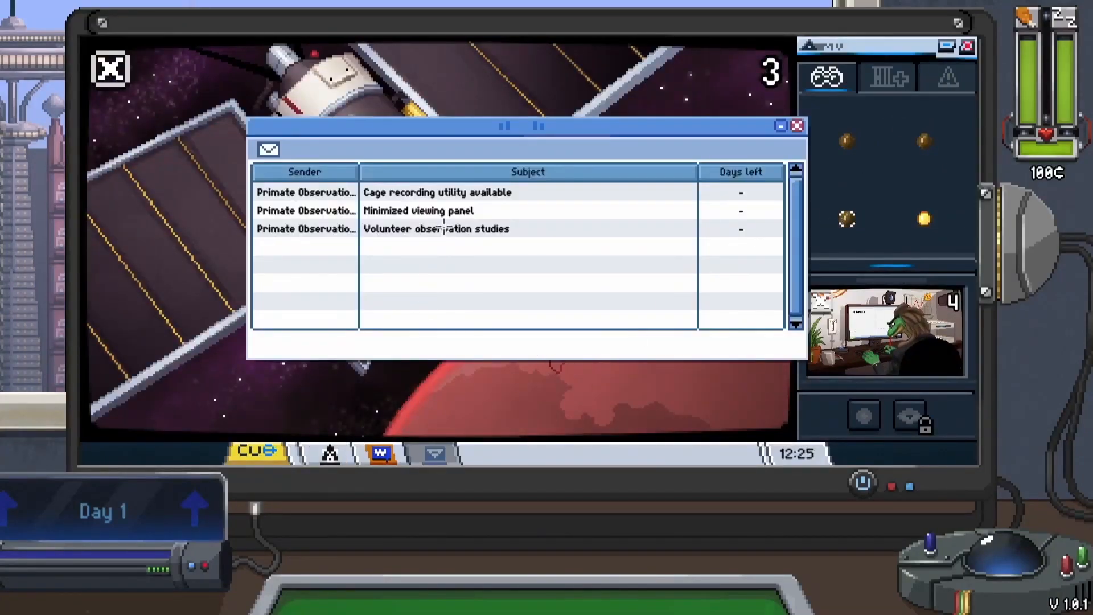
left_click(436, 229)
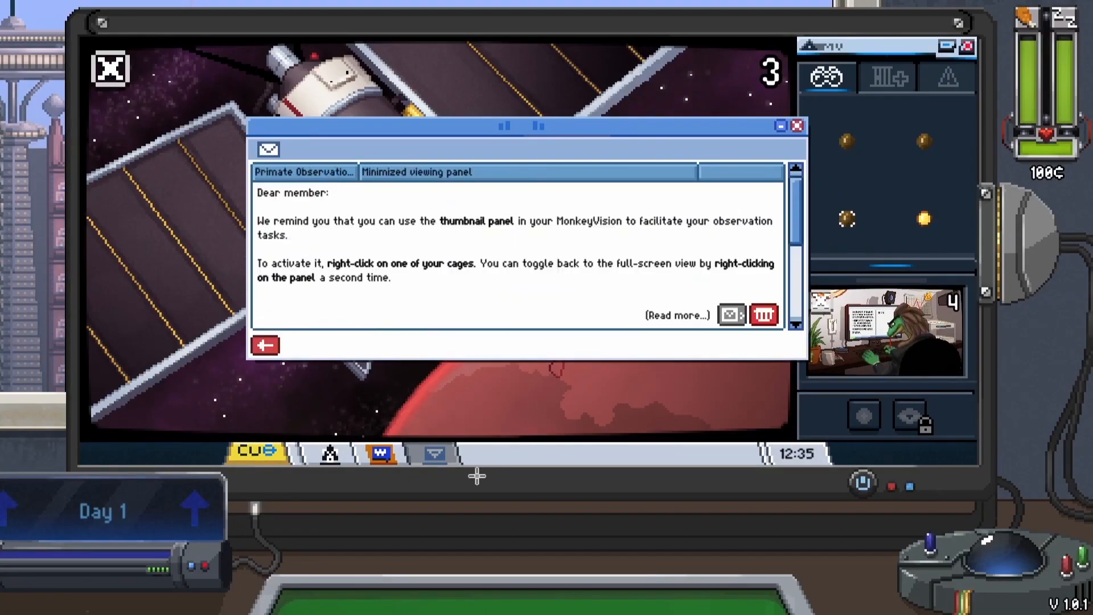
left_click(265, 343)
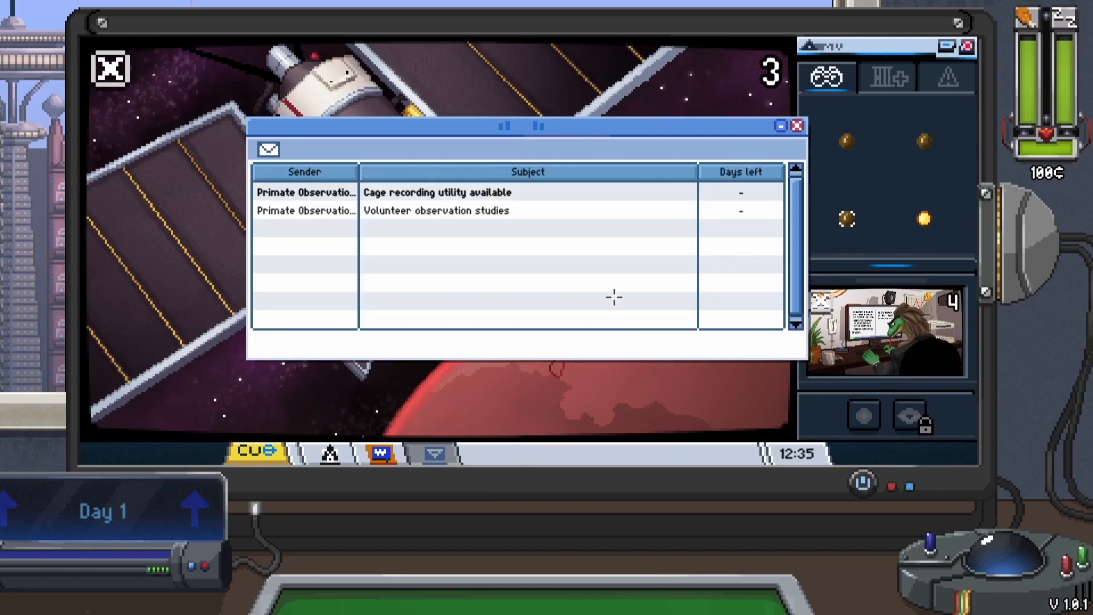
left_click(436, 193)
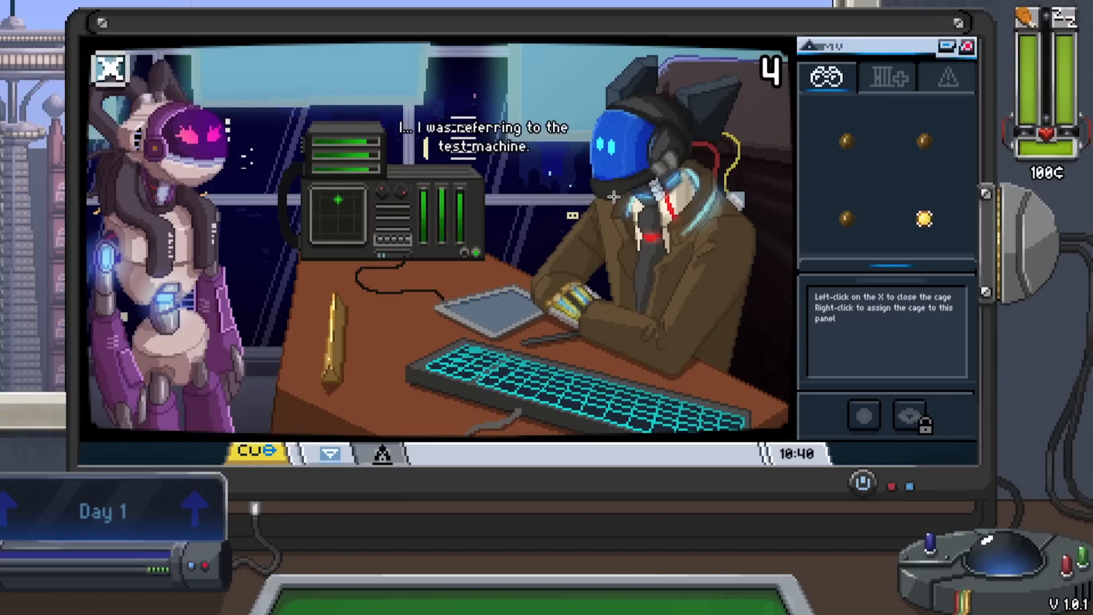
mouse_move(728, 188)
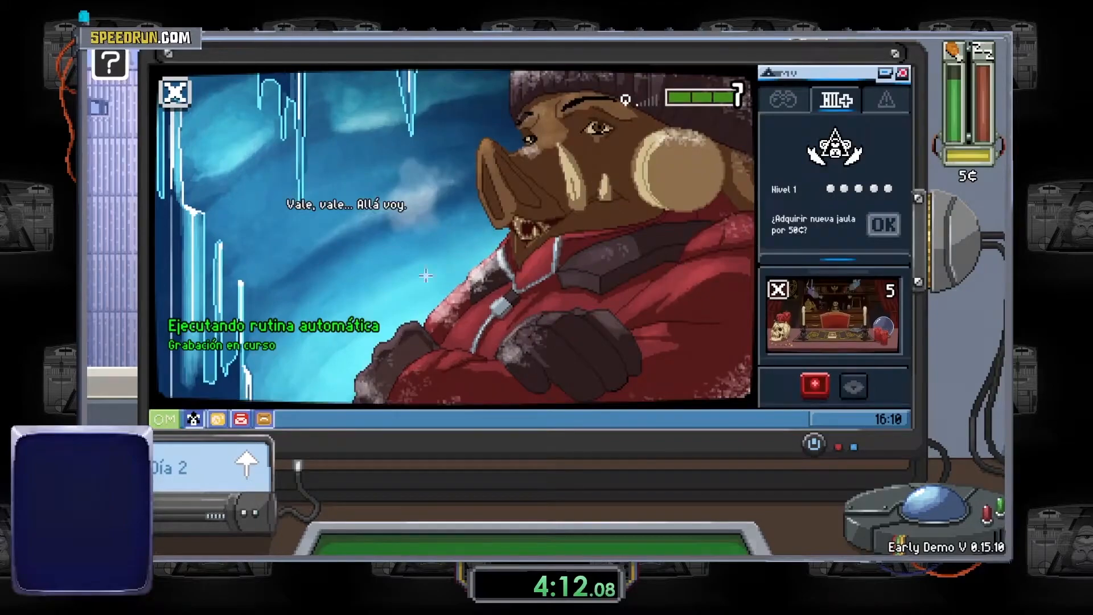
mouse_move(371, 270)
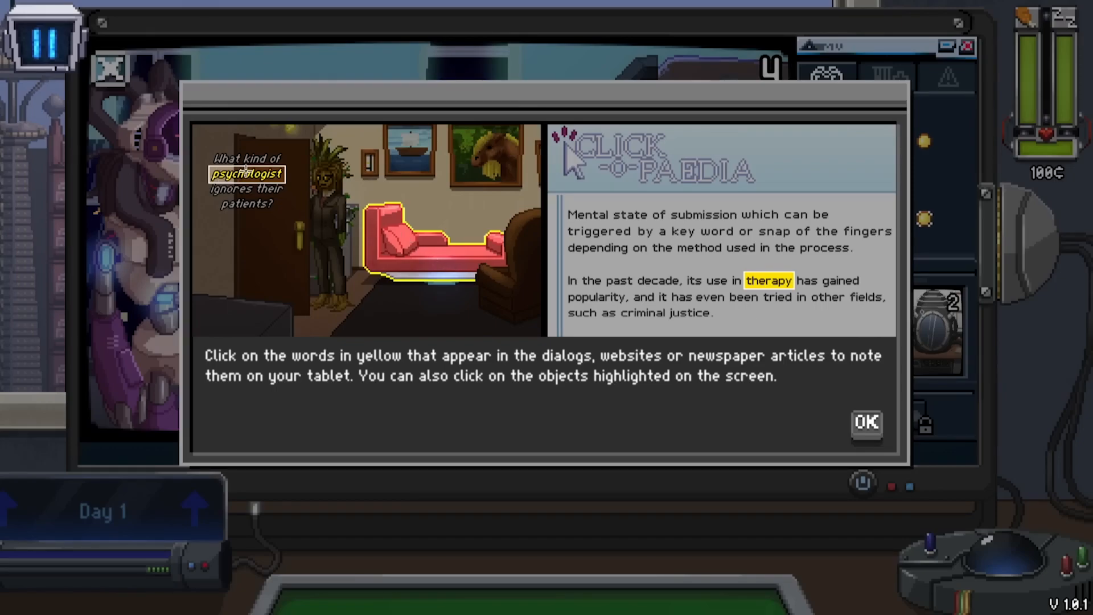
Dismiss the Click-o-paedia tutorial, watch cage 2, then swap cage 4 into the main view
left_click(865, 423)
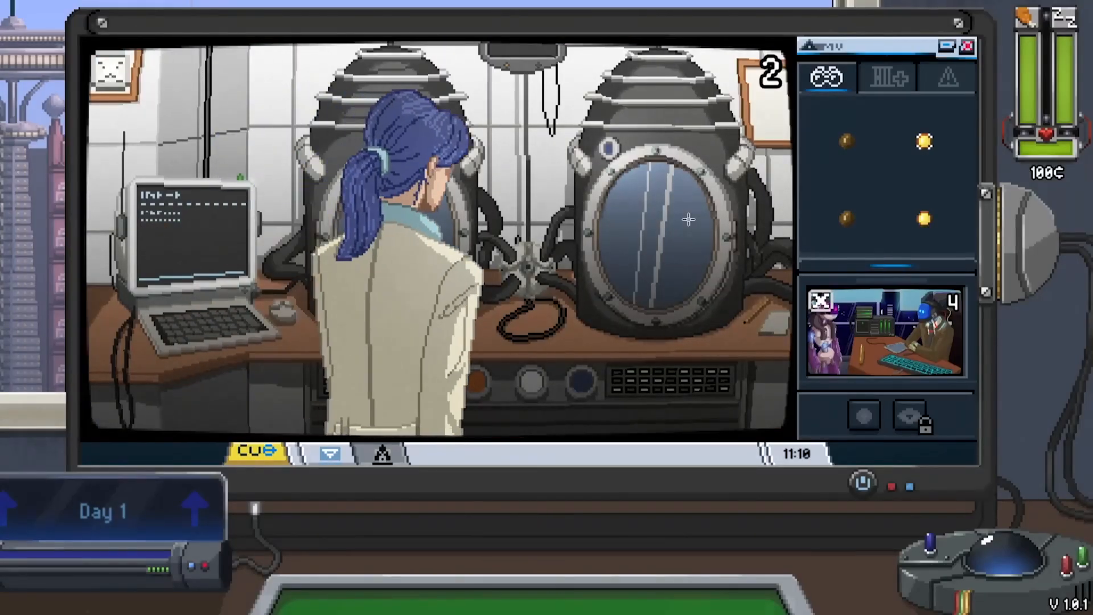
left_click(885, 329)
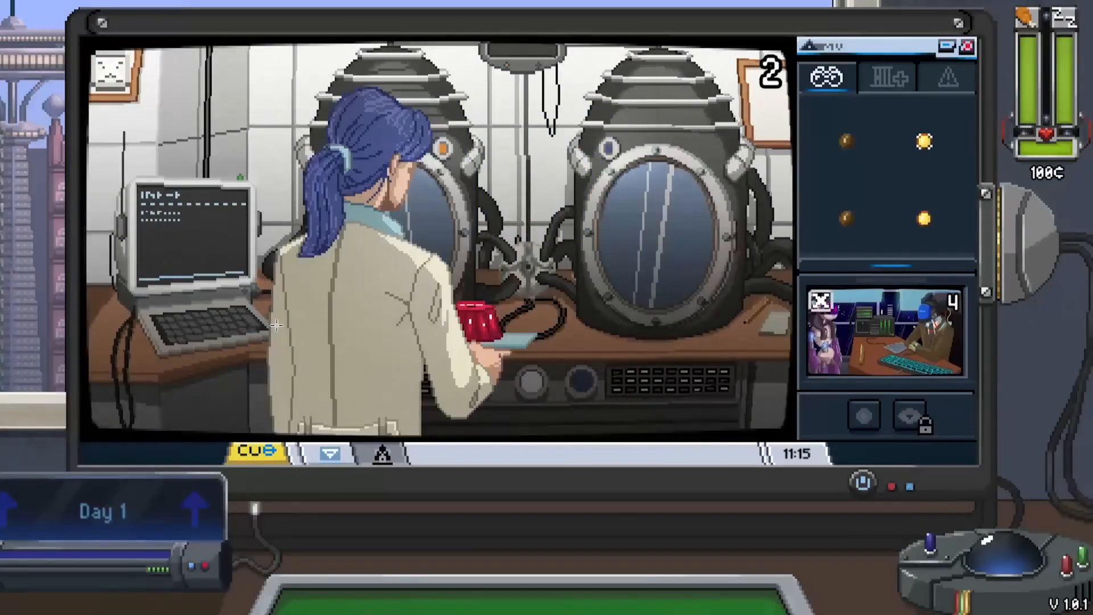
left_click(887, 331)
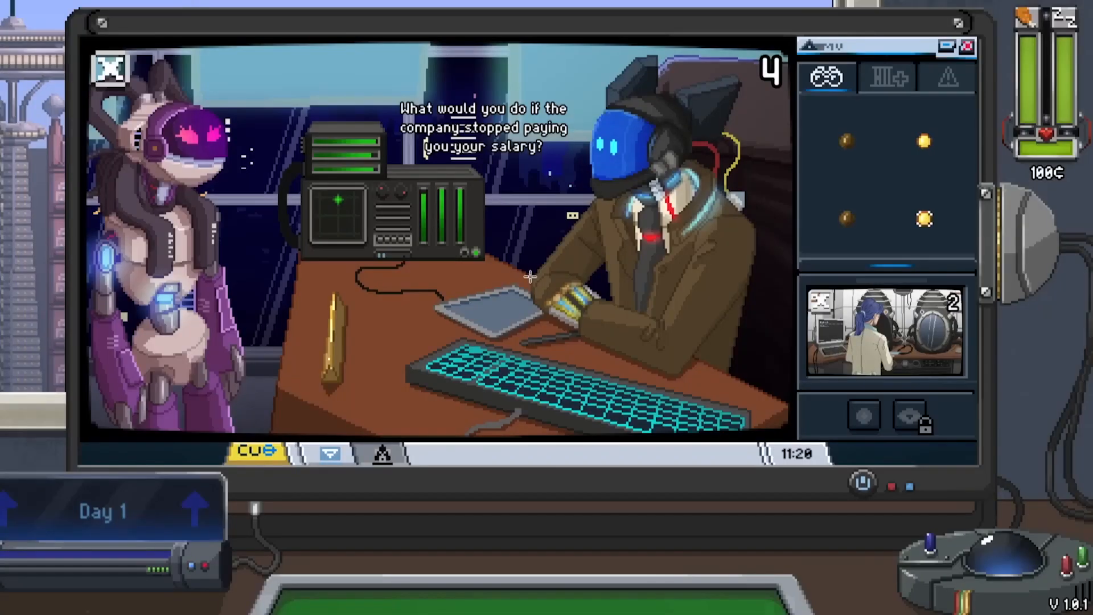